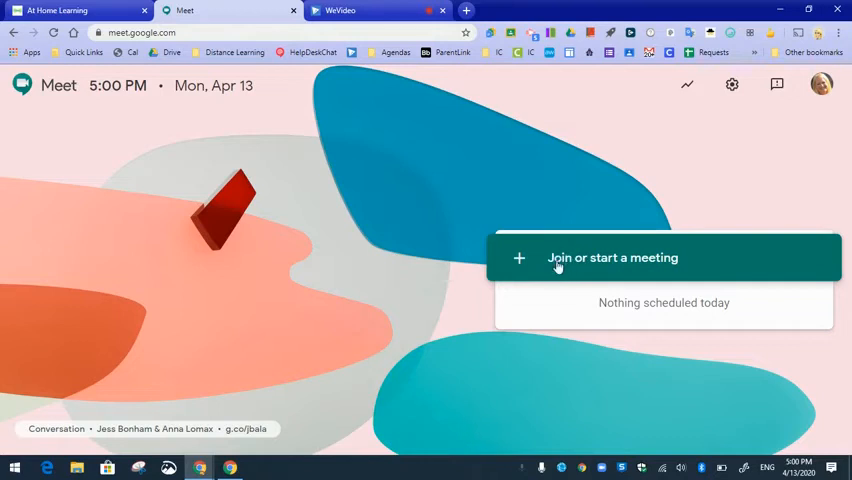
Start a new Google Meet meeting under the nickname 'Mollenhauer'.
click(611, 258)
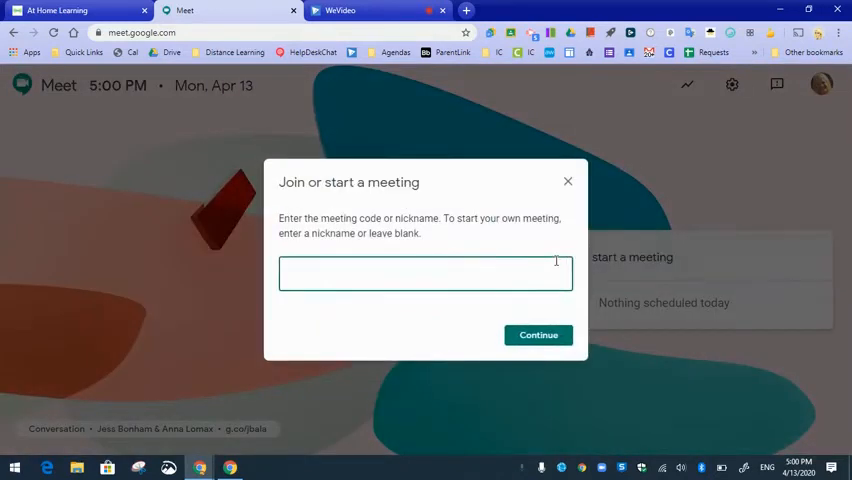
click(425, 274)
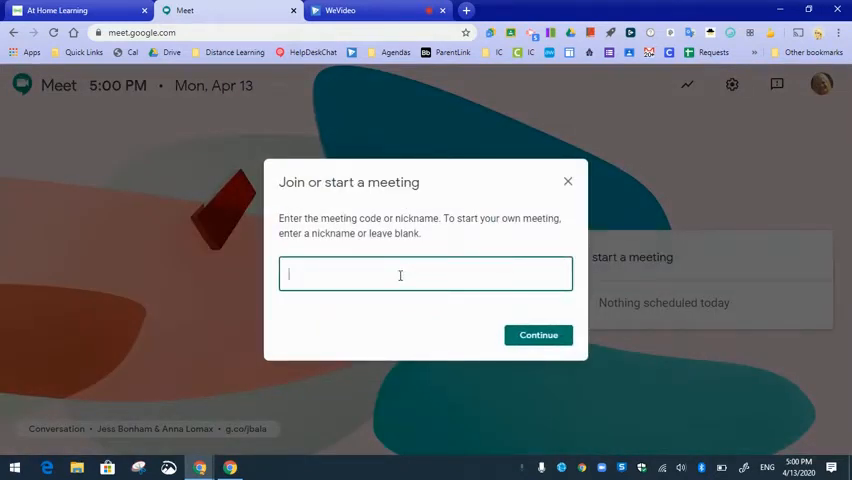
text(Mollenhauer)
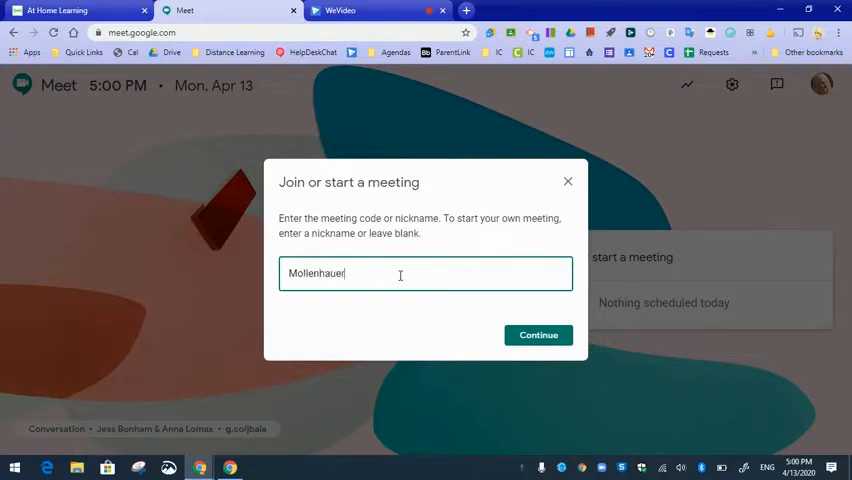
click(538, 334)
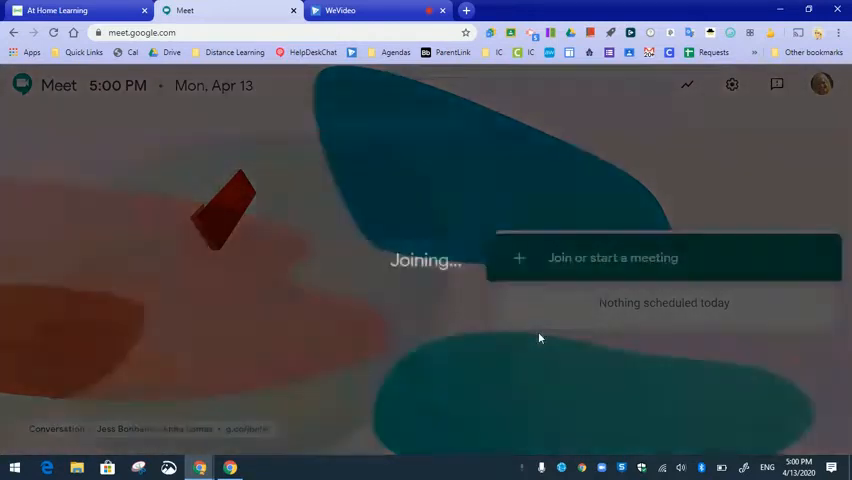
click(612, 257)
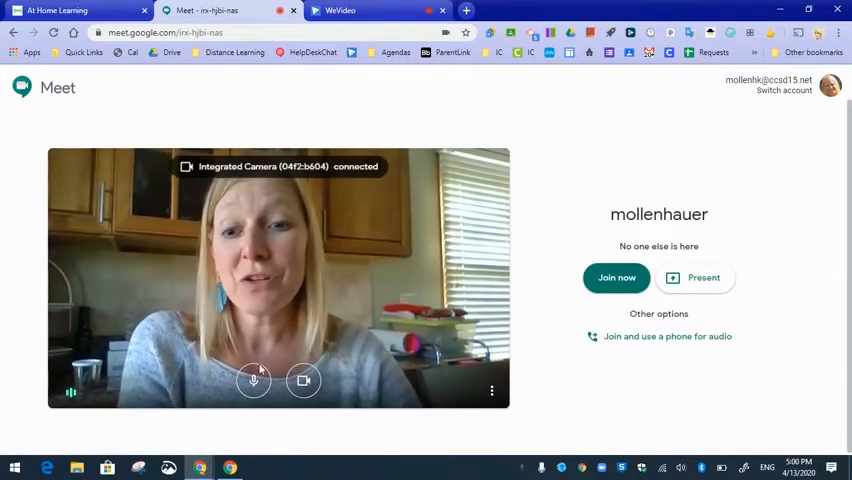
mouse_move(303, 380)
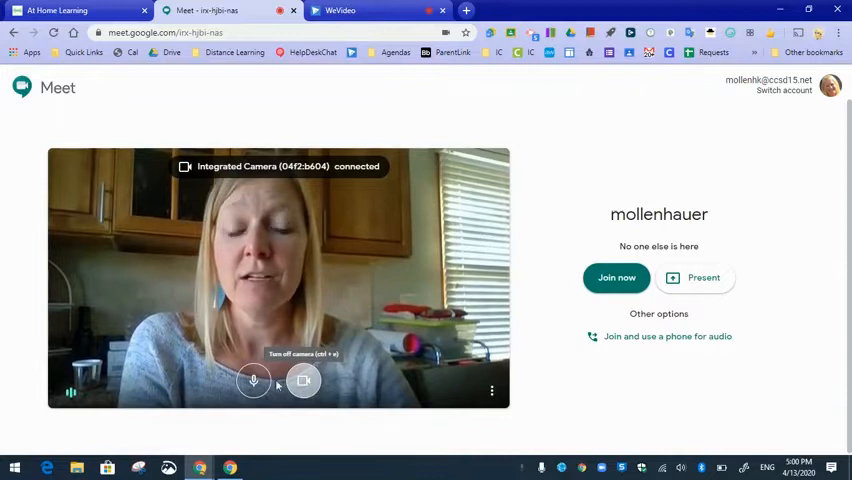
Mute the microphone and test the camera, leaving it off before joining.
click(253, 381)
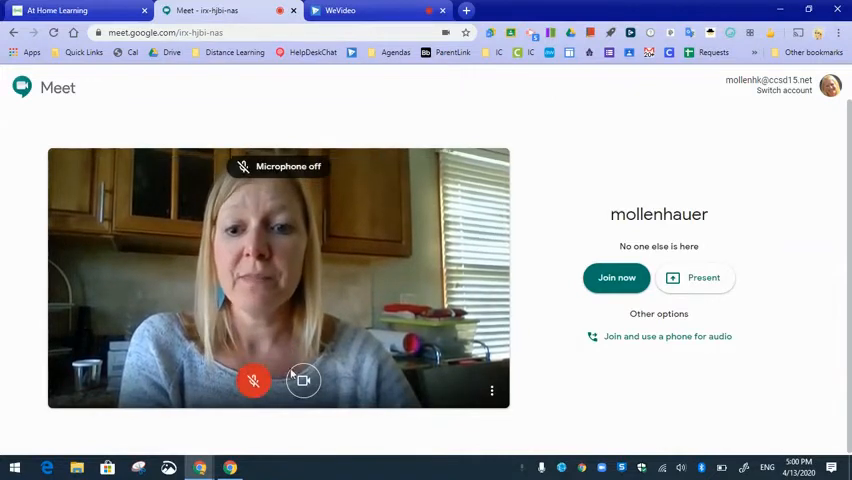
click(303, 381)
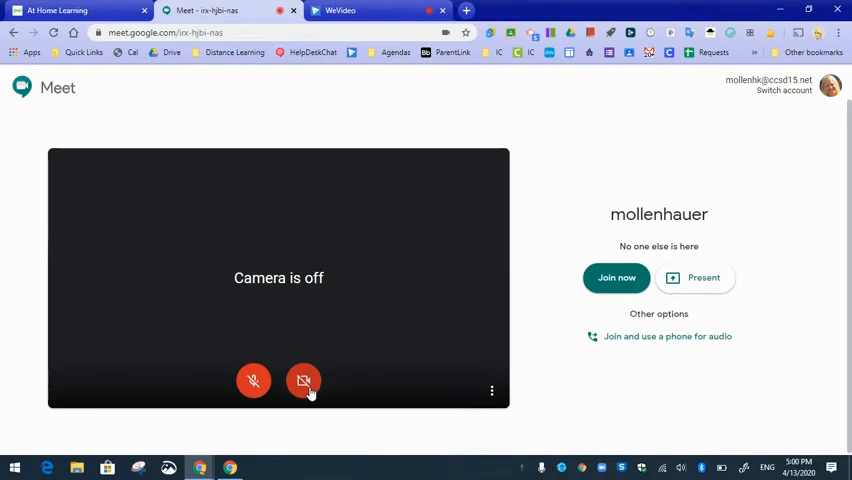
click(303, 381)
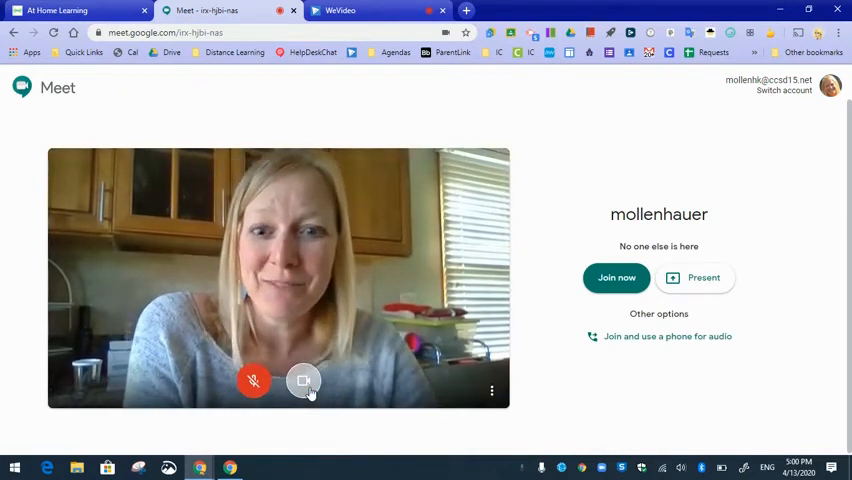
click(303, 381)
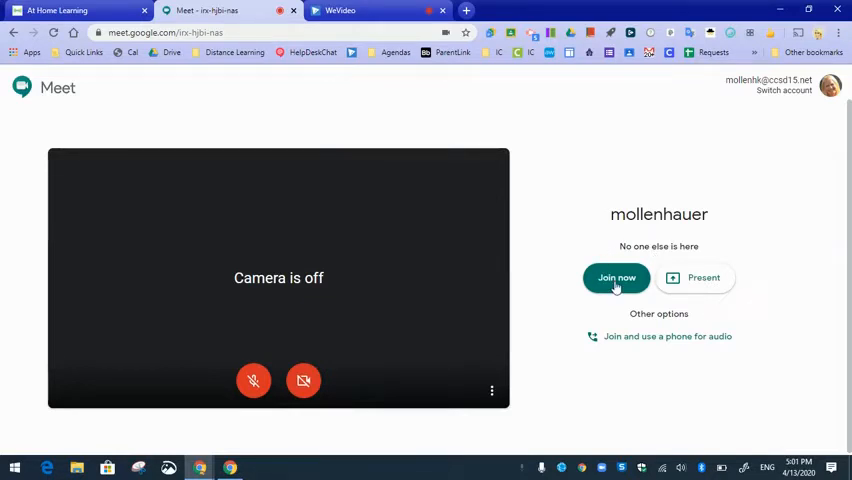
mouse_move(330, 98)
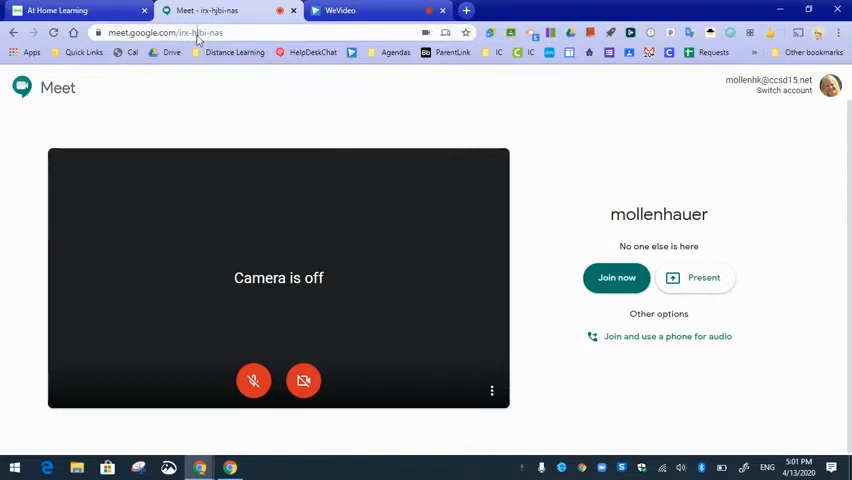
Copy the Google Meet link and switch to the Seesaw class inbox.
right_click(165, 32)
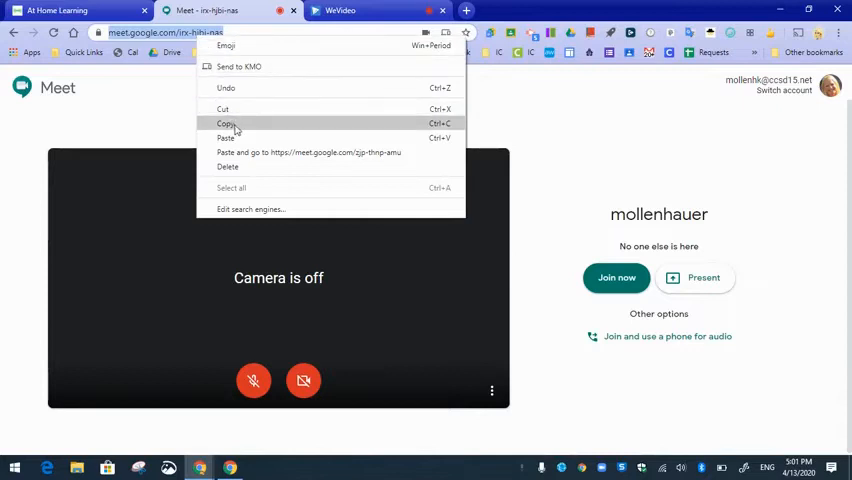
click(226, 123)
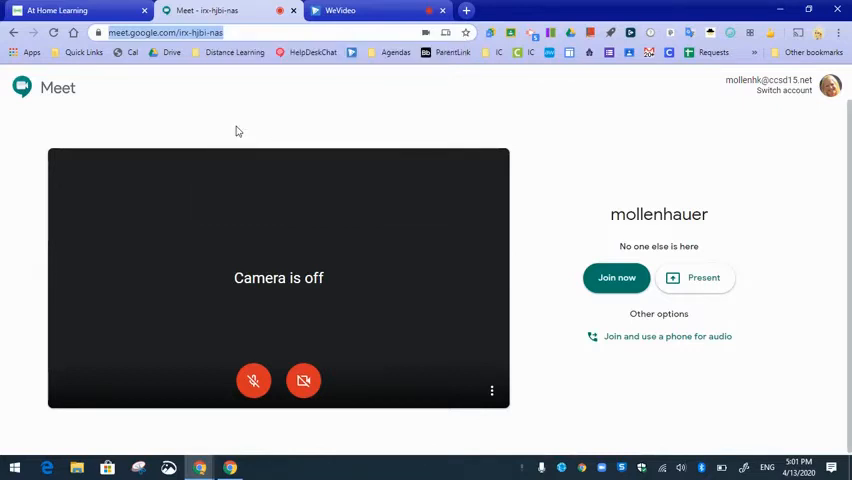
click(70, 10)
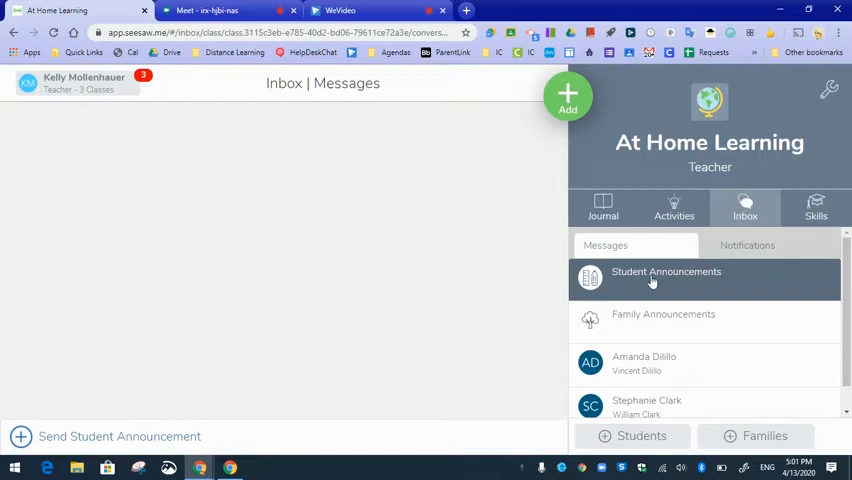
Start a new message in the Student Announcements conversation.
click(666, 278)
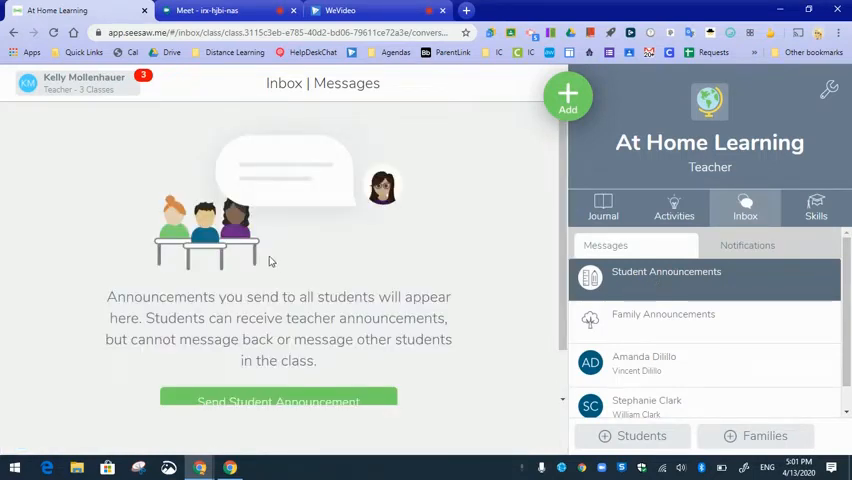
click(278, 401)
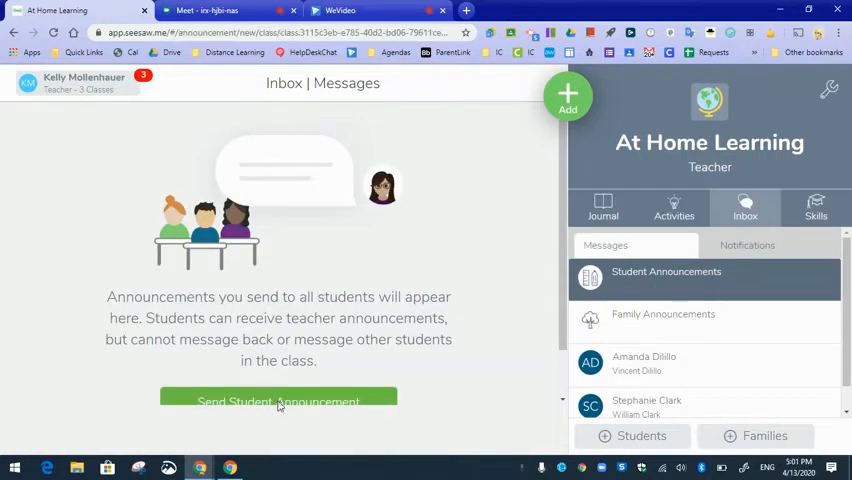
click(278, 401)
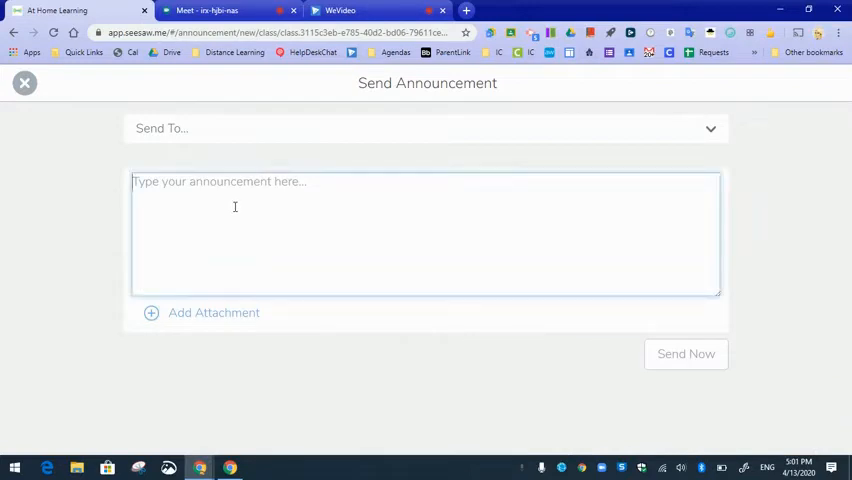
Send 'Please join us for a face to face meeting at 10:00 today :)' with the irx-hjbi-nas link.
text(PLease)
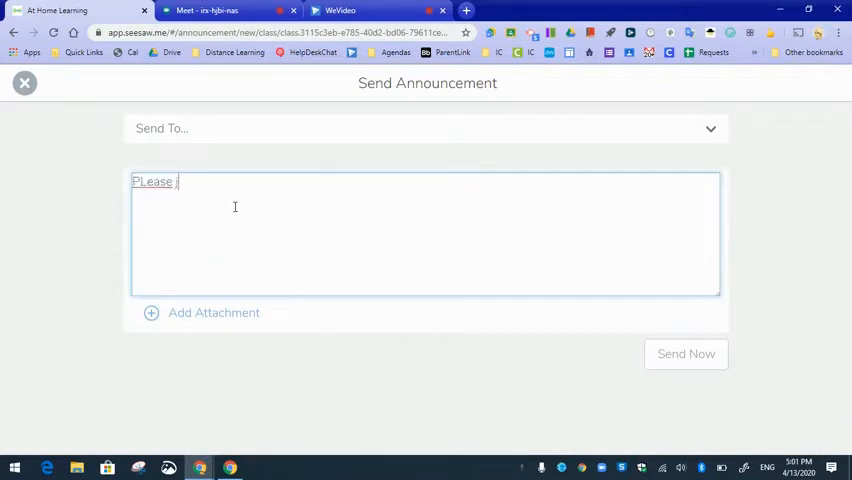
text(join us for a)
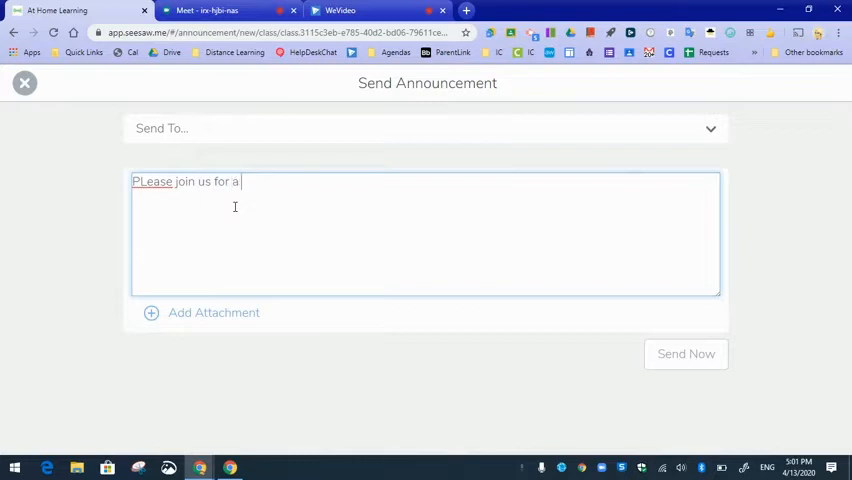
text(face to face)
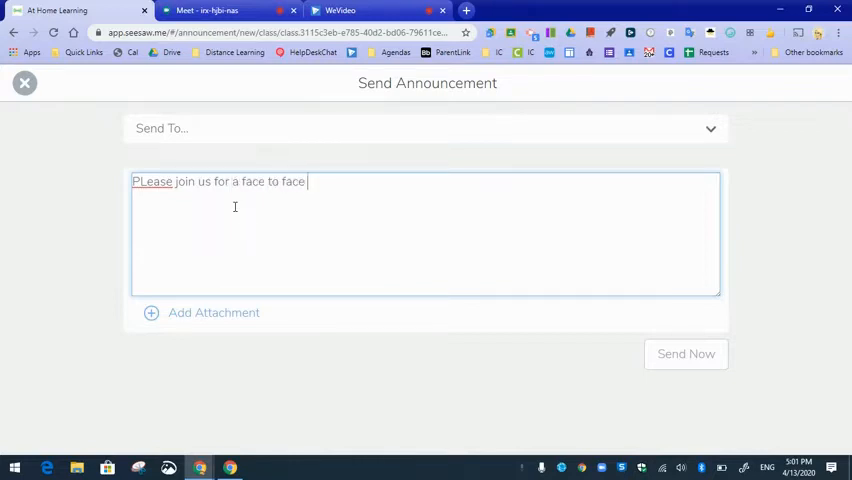
text(meetin)
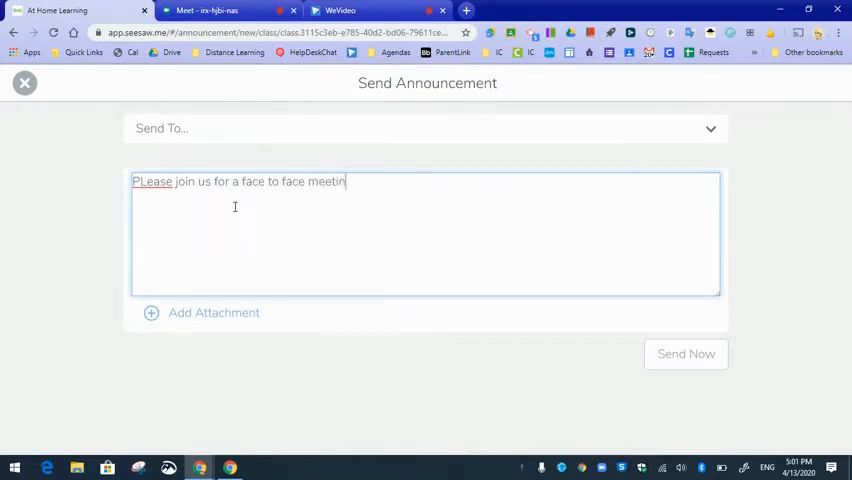
text(g at 10:00)
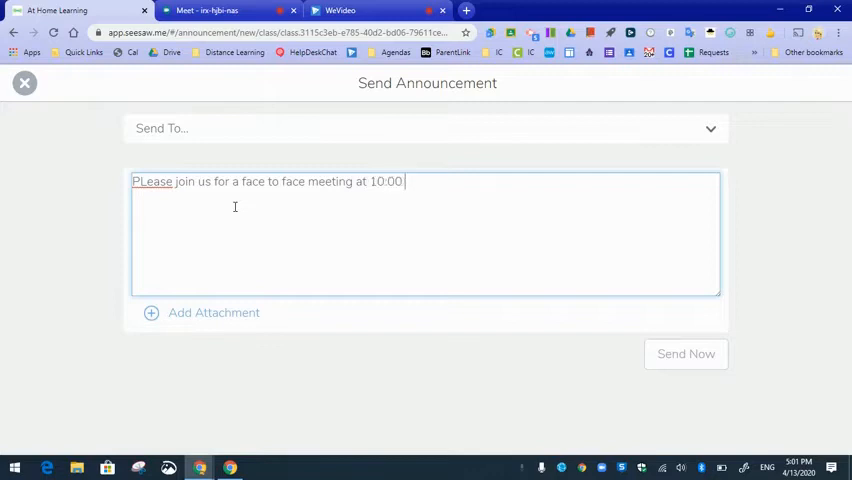
text(today :))
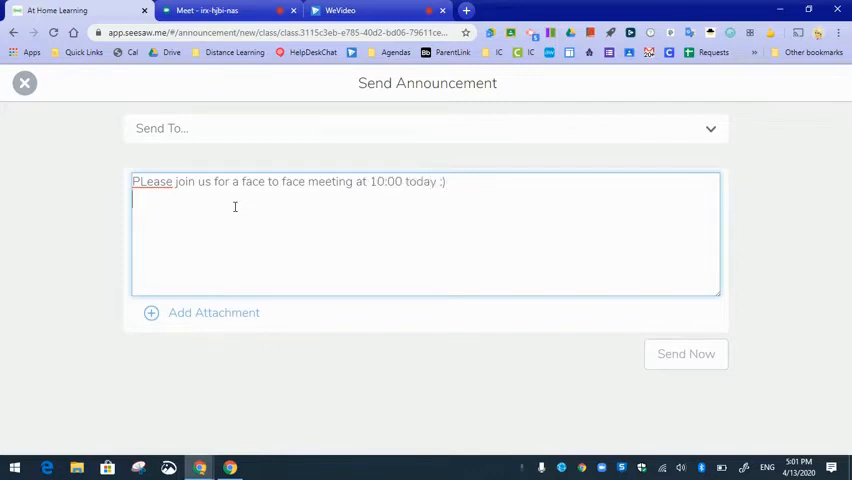
text(Click on the link below.)
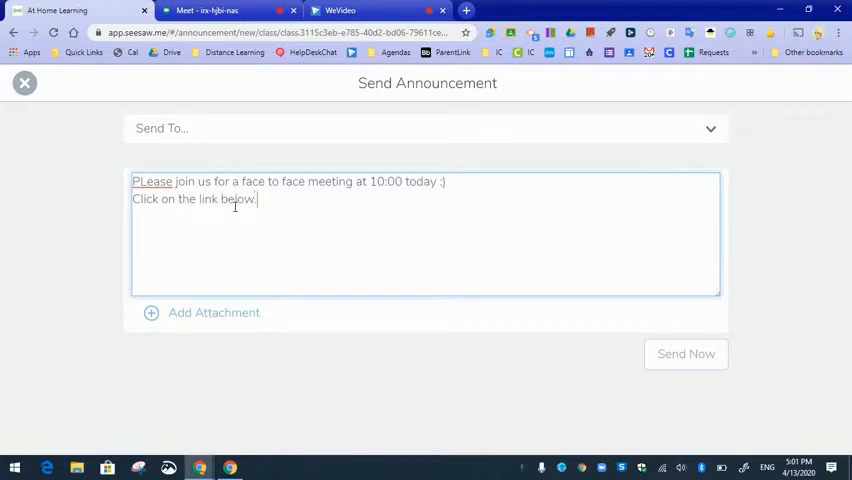
text(https://meet.google.com/irx-hjbi-nas)
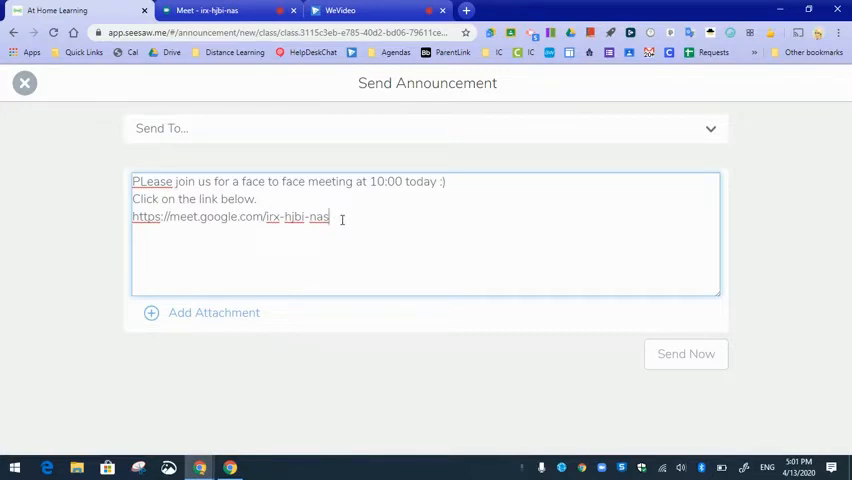
right_click(318, 217)
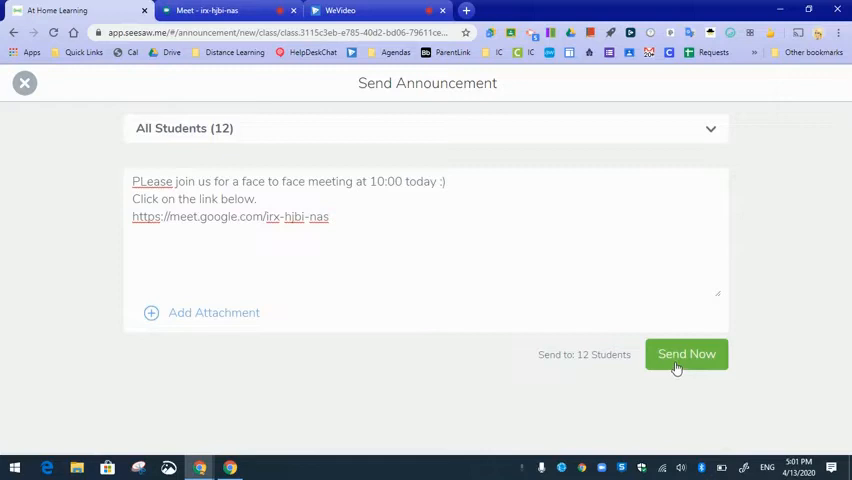
click(687, 354)
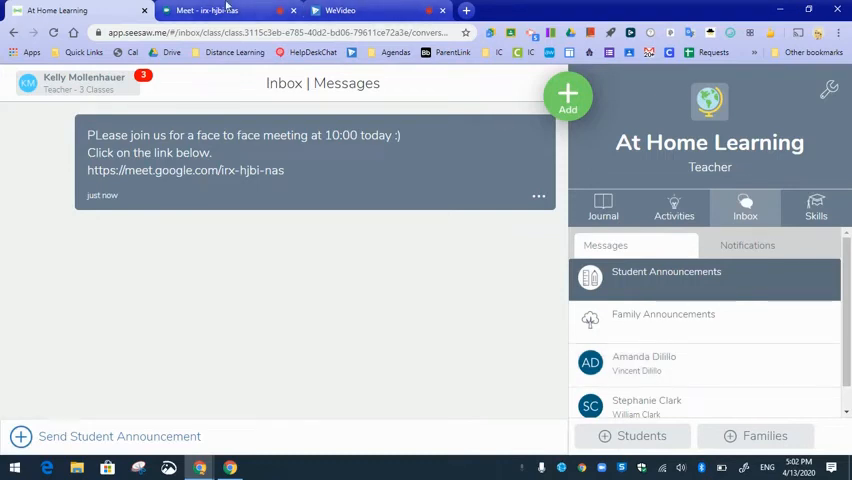
Return to the Meet tab and join the irx-hjbi-nas call.
click(230, 10)
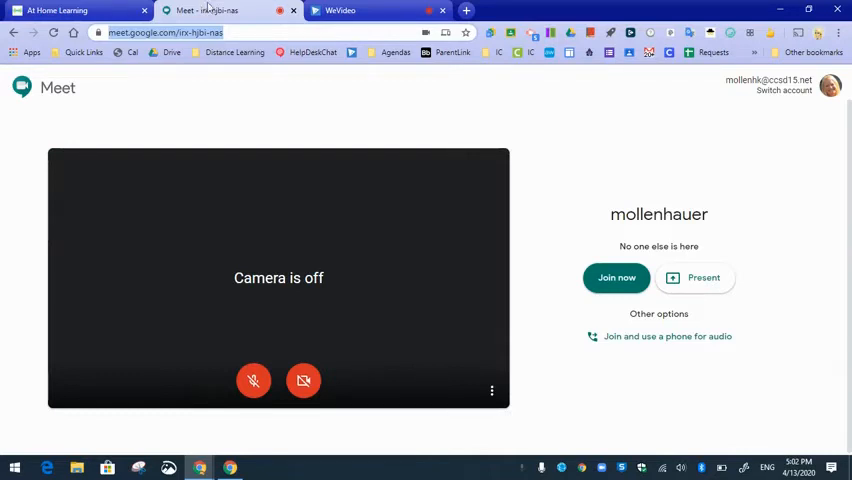
mouse_move(558, 245)
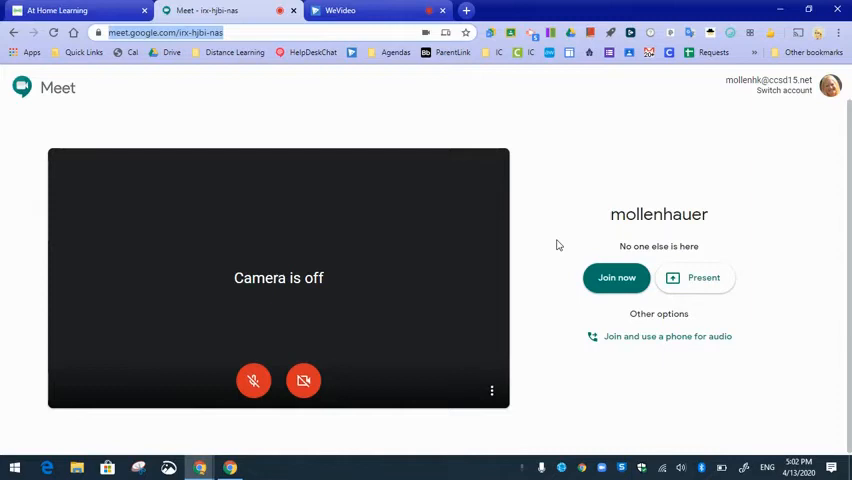
click(616, 277)
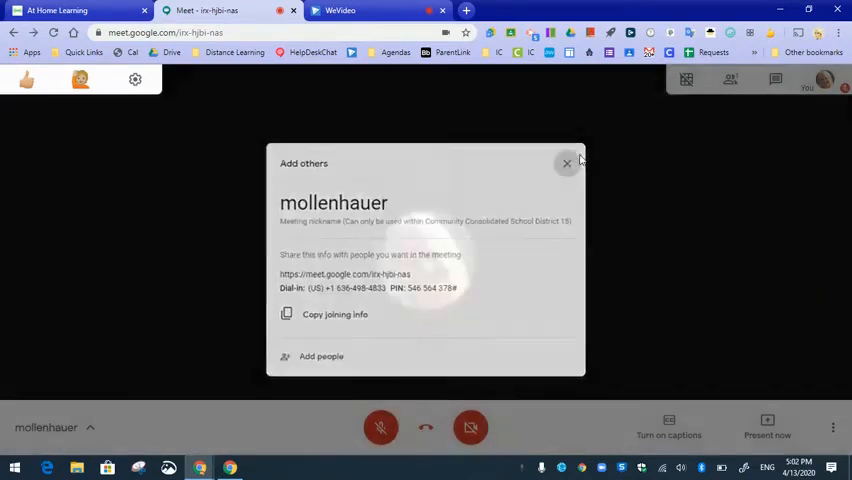
Dismiss the Add others dialog, then view and close the meeting details.
click(567, 162)
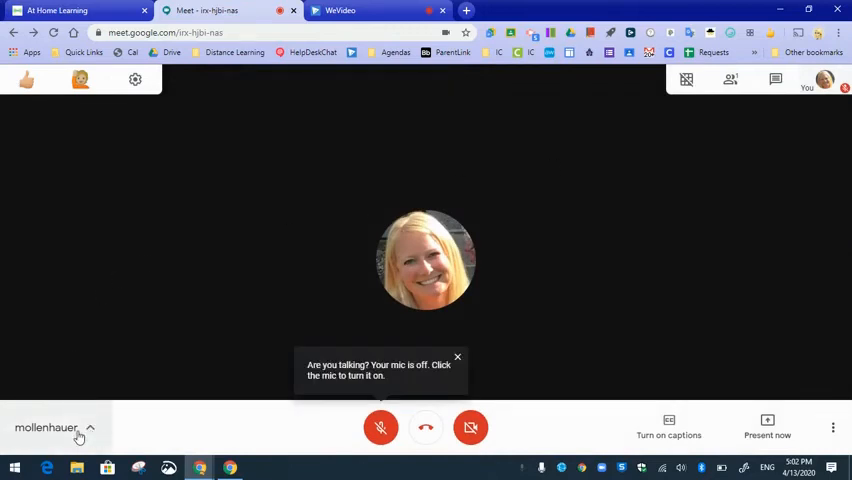
click(90, 428)
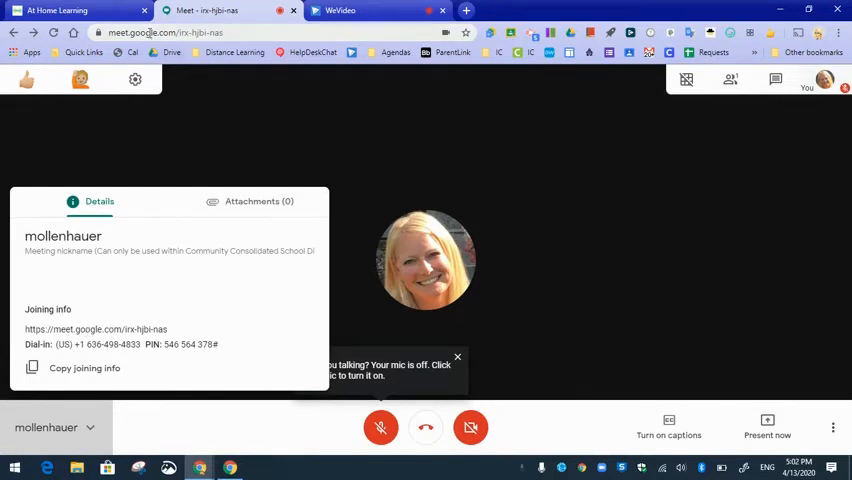
click(457, 357)
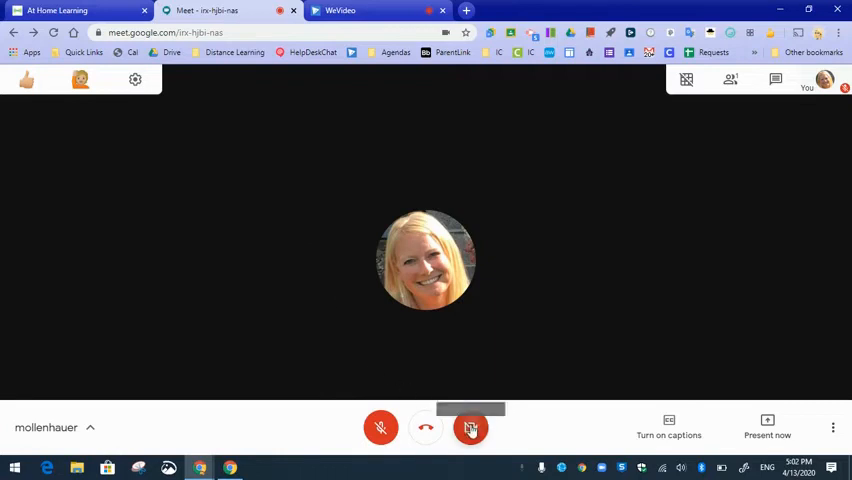
Briefly turn the camera on, then switch it off again.
click(470, 428)
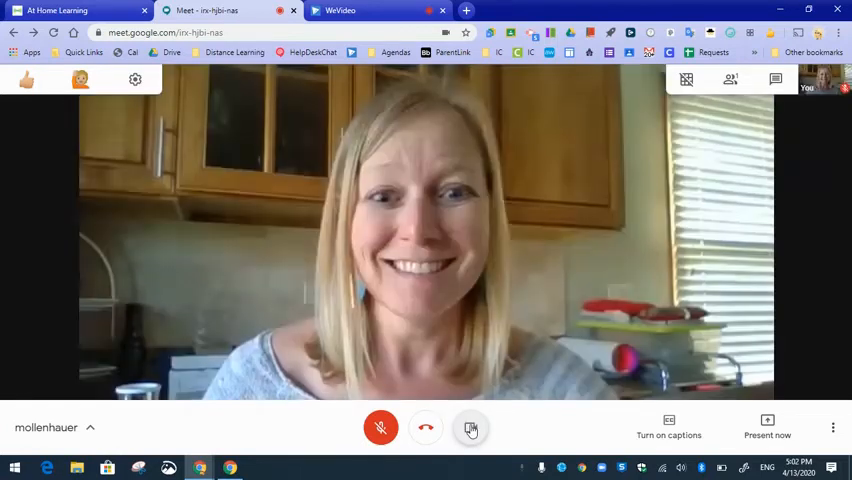
click(470, 428)
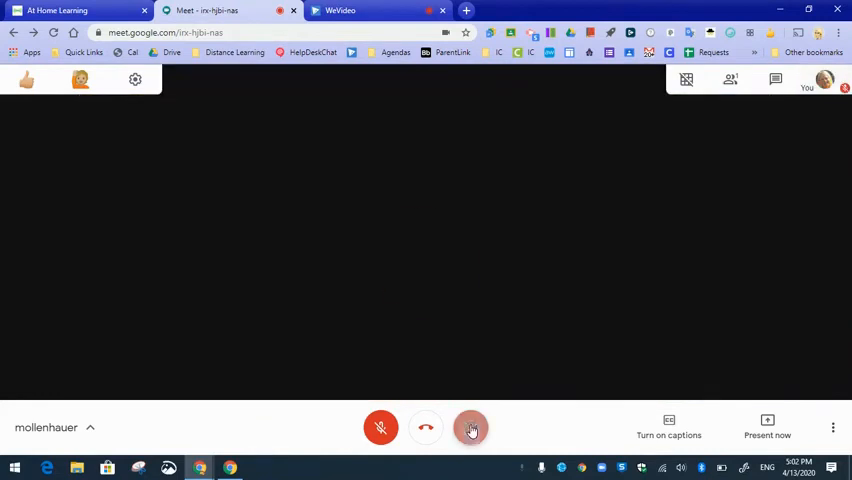
click(471, 428)
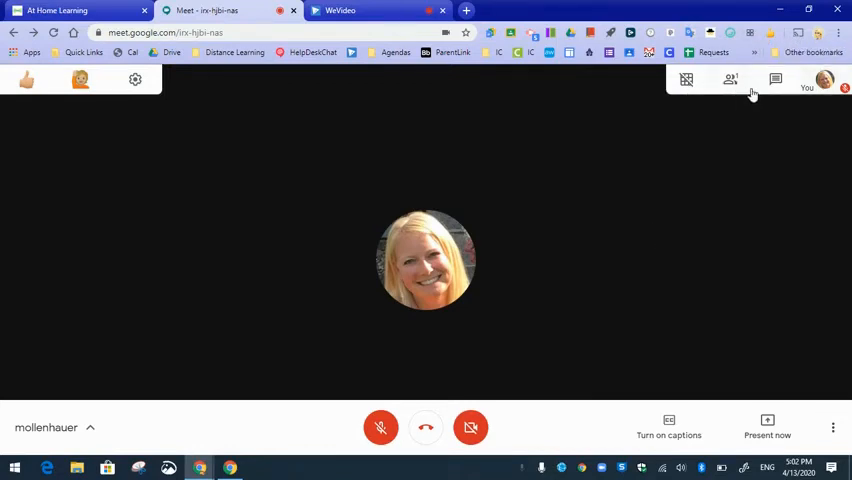
click(686, 80)
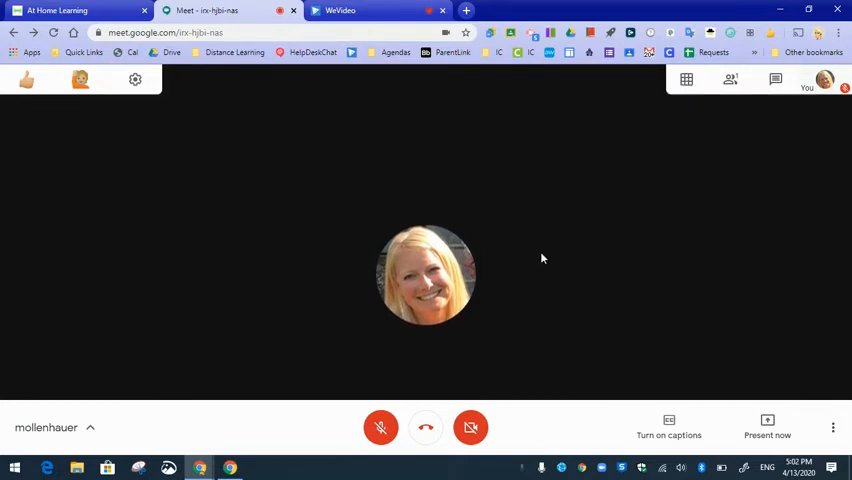
mouse_move(346, 335)
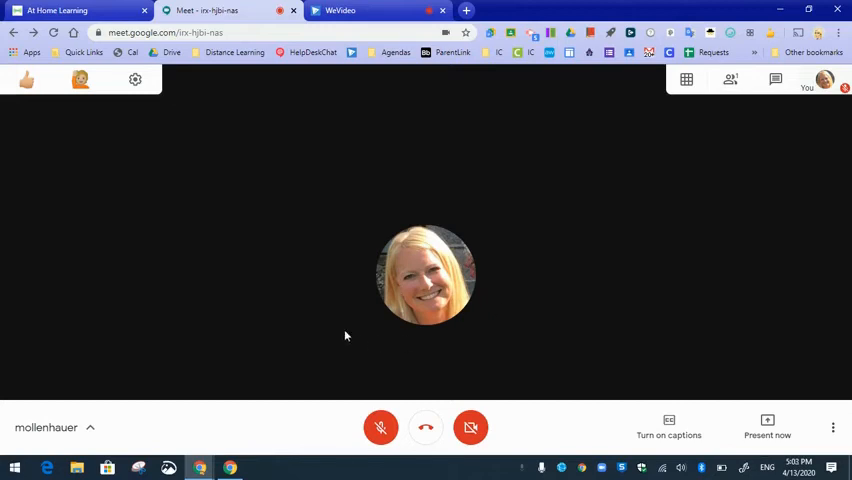
mouse_move(411, 340)
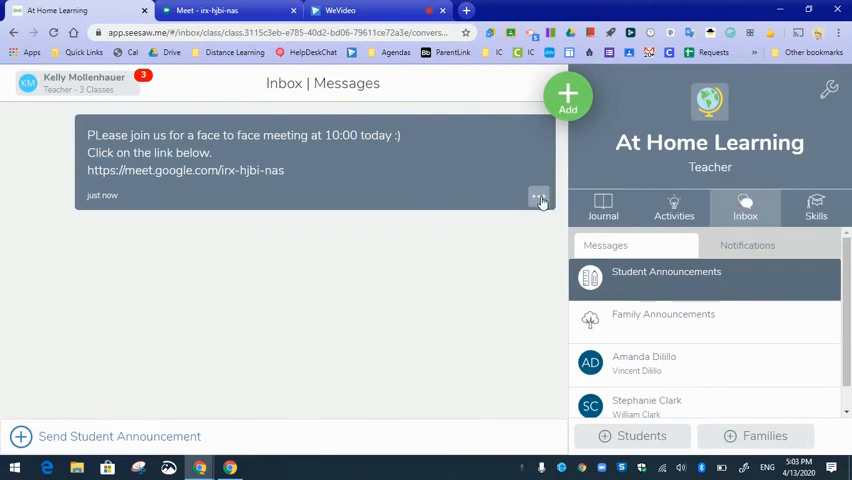
Delete the meeting invitation announcement from Student Announcements and confirm.
click(539, 196)
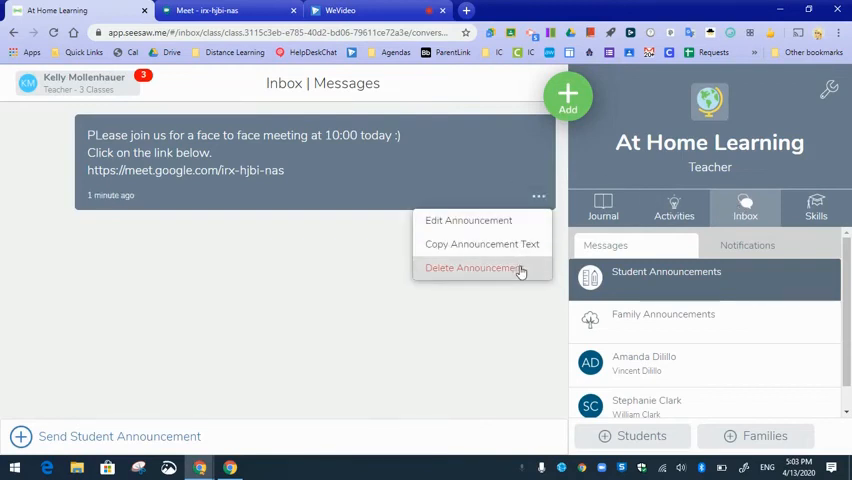
click(471, 267)
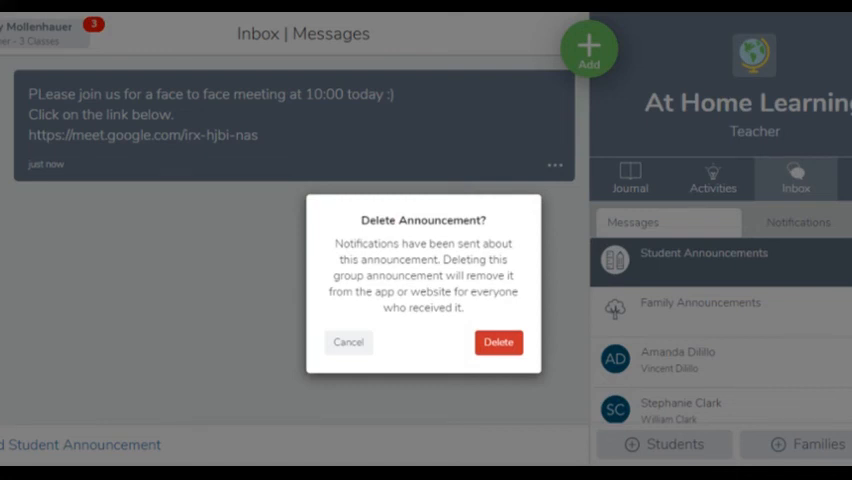
click(498, 342)
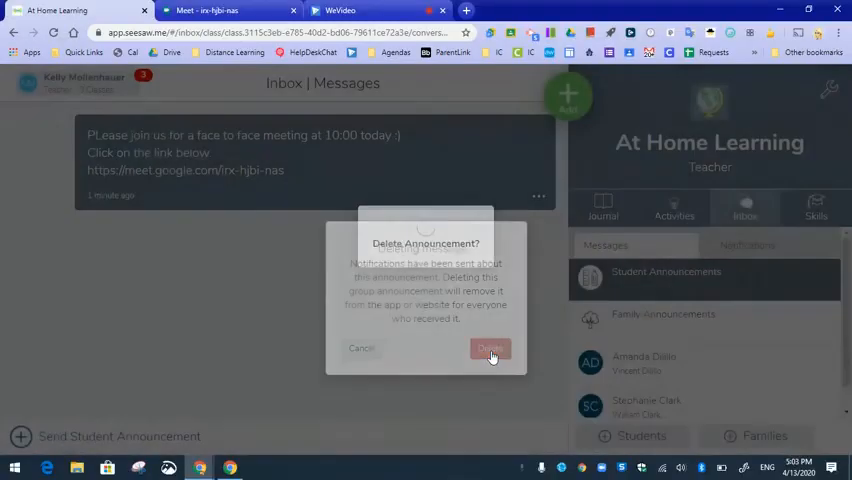
click(490, 351)
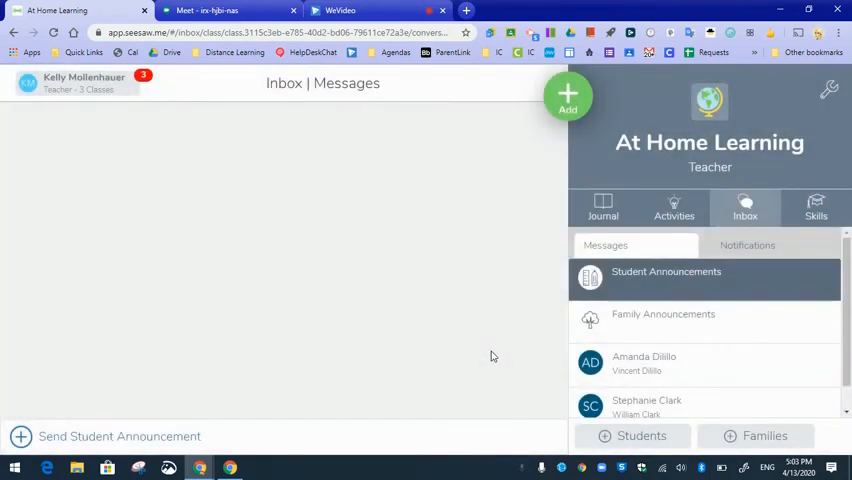